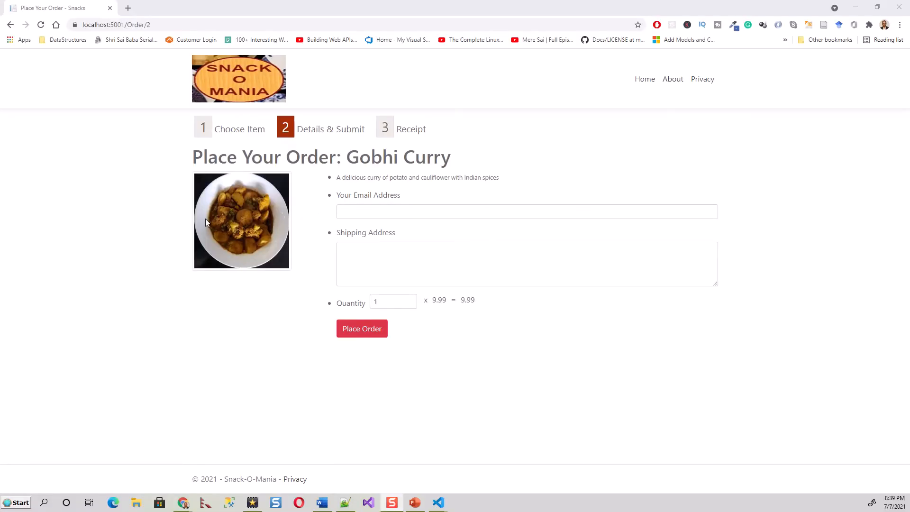
{"action": "mouse_move", "coordinate": [223, 103]}
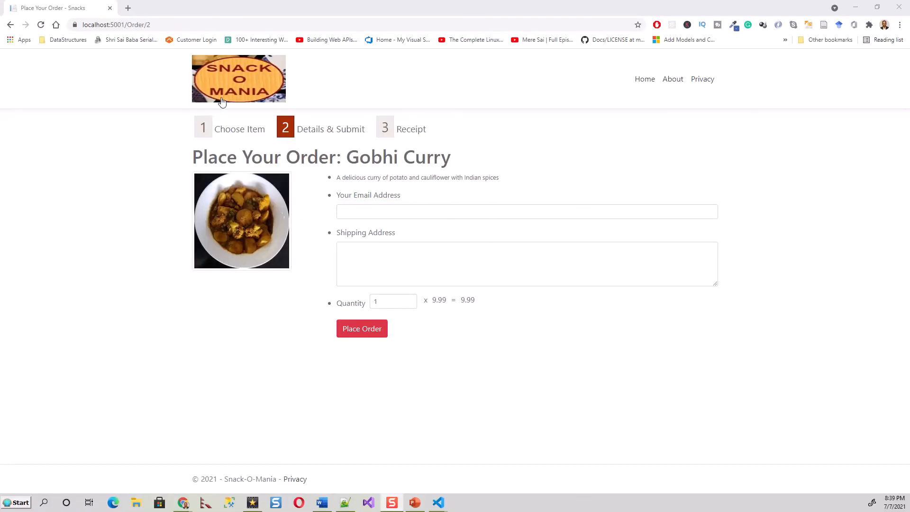
{"action": "mouse_move", "coordinate": [780, 507]}
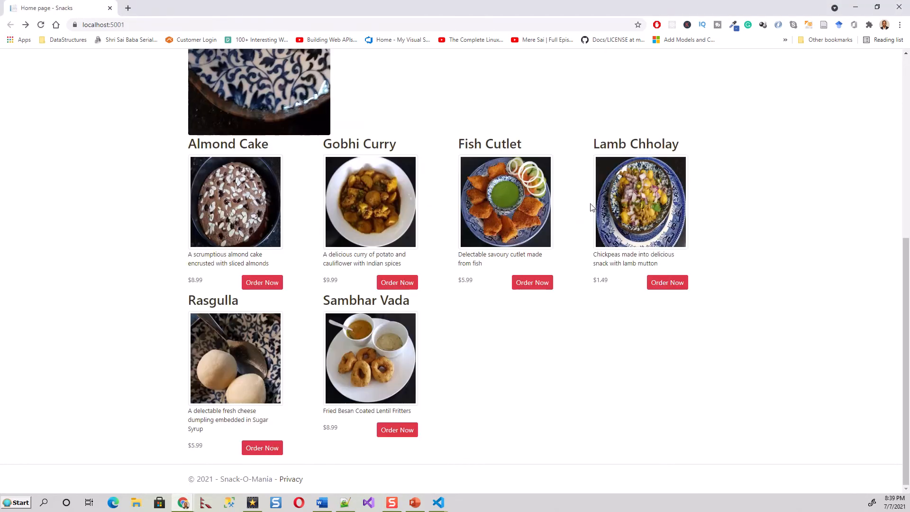
Start an order for the Sambhar Vada from the Snack-O-Mania menu
{"action": "left_click", "coordinate": [398, 429]}
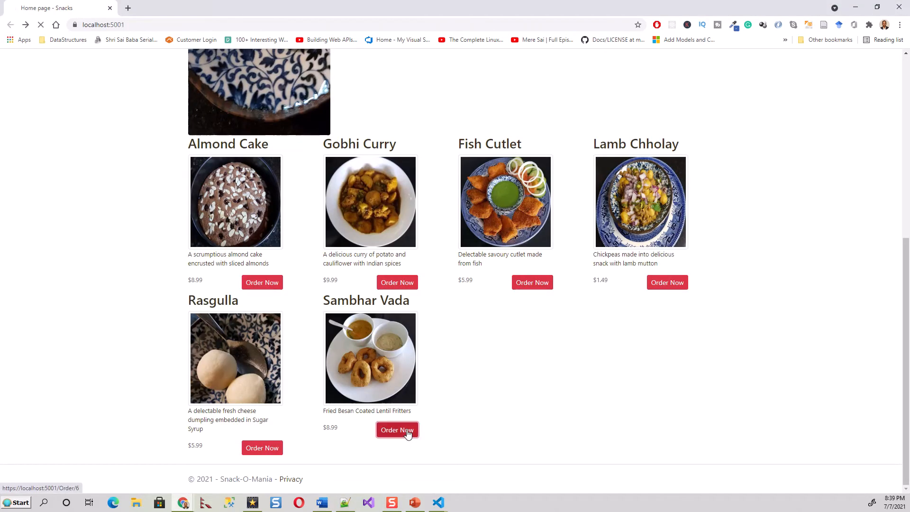
Order 3 Sambhar Vada with the saved email and address 123 XYZ Street, LA, USA
{"action": "left_click", "coordinate": [397, 429]}
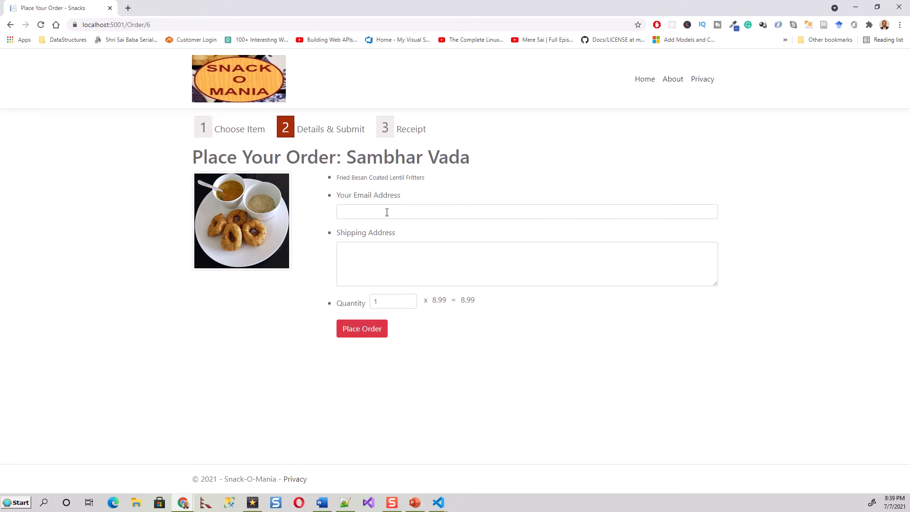
{"action": "left_click", "coordinate": [526, 211]}
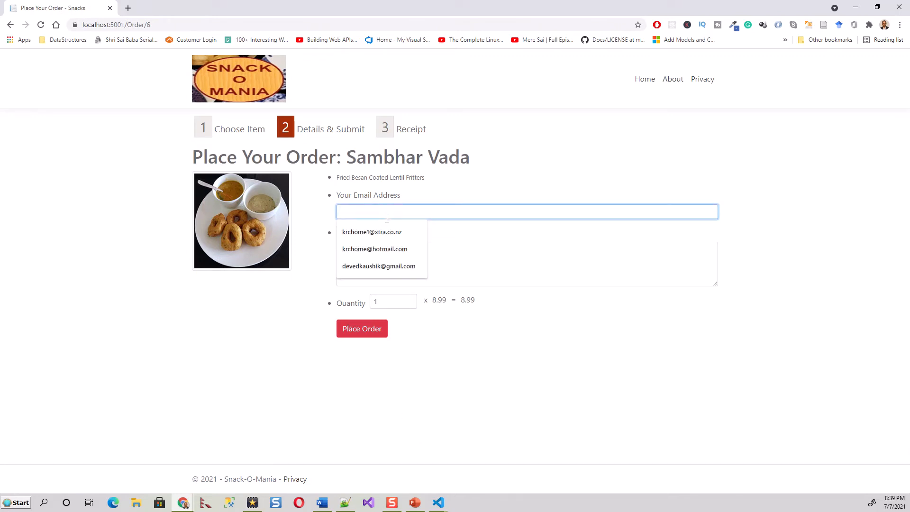
{"action": "left_click", "coordinate": [372, 232]}
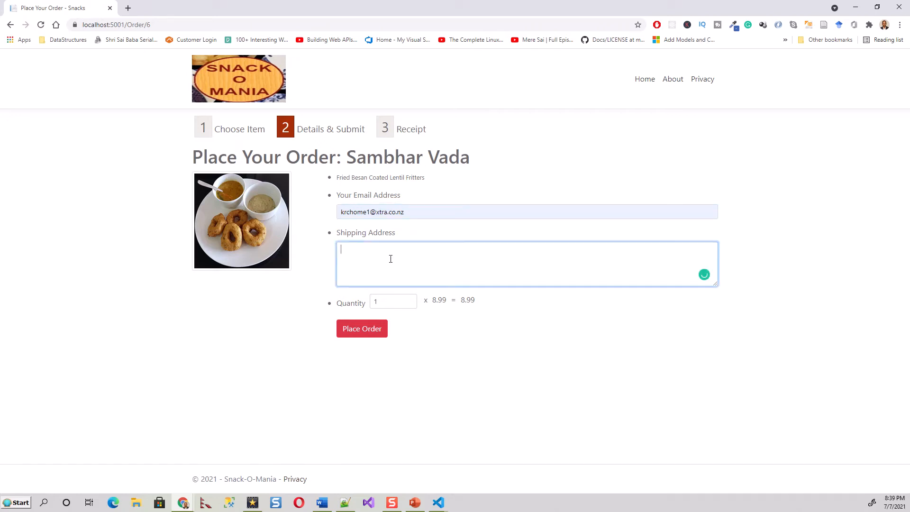
{"action": "type", "text": "123 XYZ"}
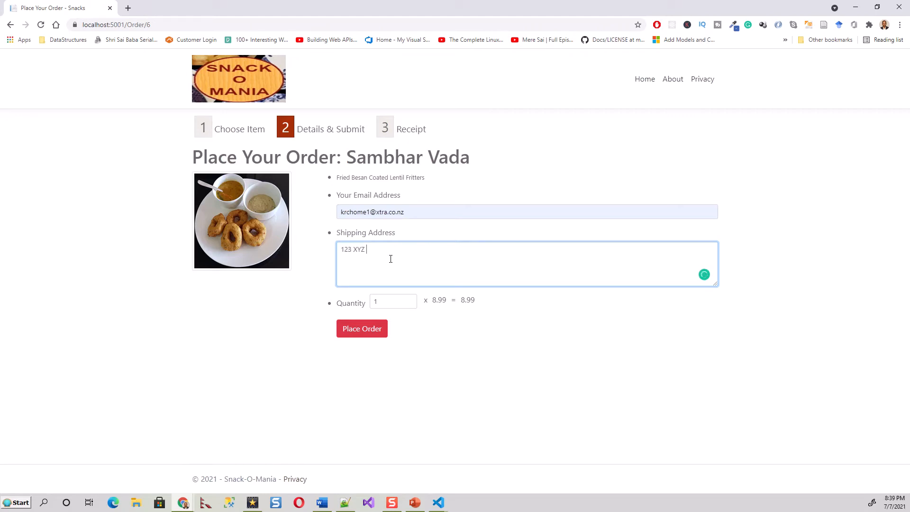
{"action": "type", "text": "Street"}
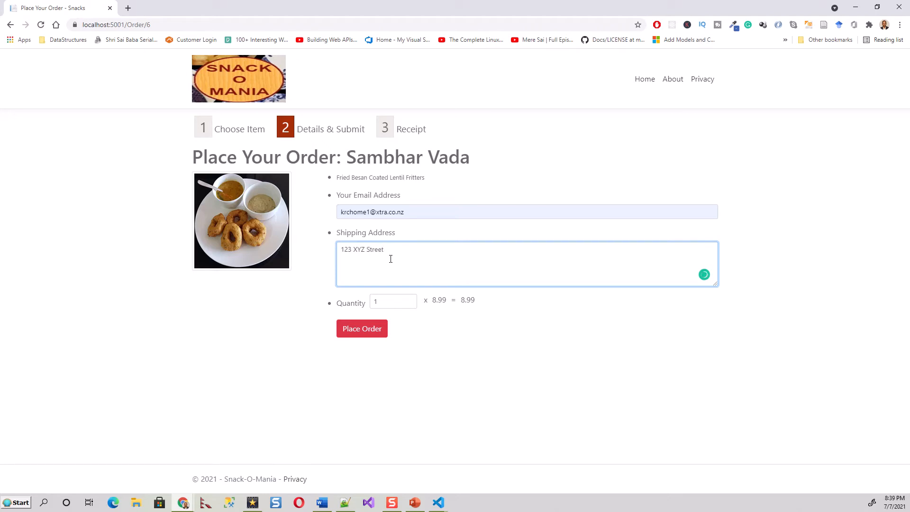
{"action": "type", "text": "LA"}
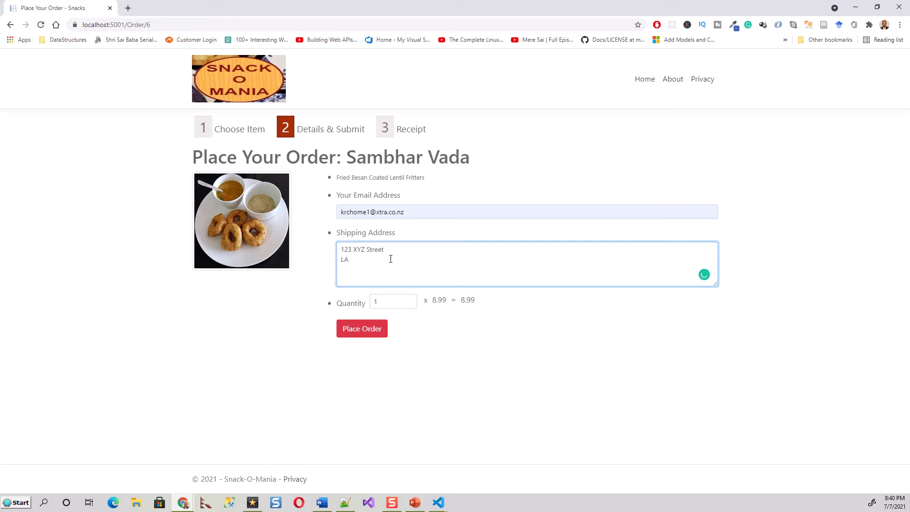
{"action": "type", "text": ", USA"}
{"action": "left_click", "coordinate": [394, 301]}
{"action": "type", "text": "3"}
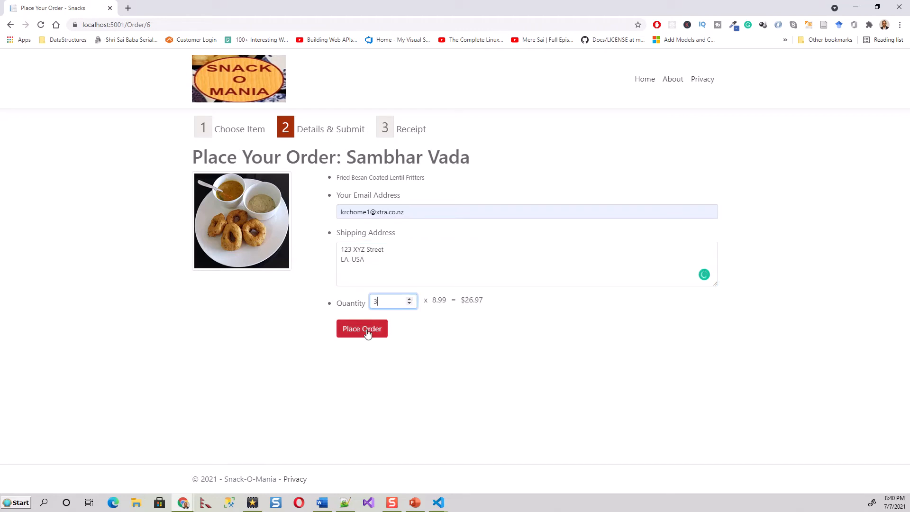
{"action": "left_click", "coordinate": [362, 329]}
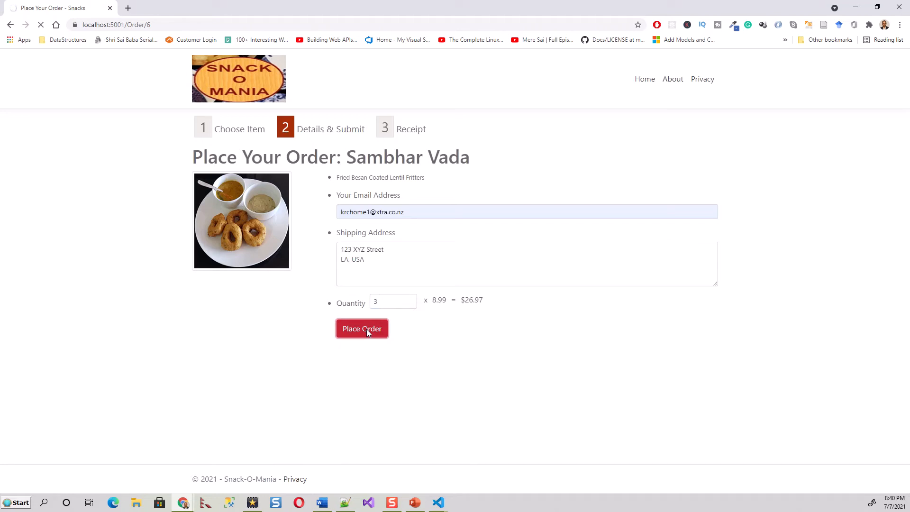
{"action": "left_click", "coordinate": [362, 329]}
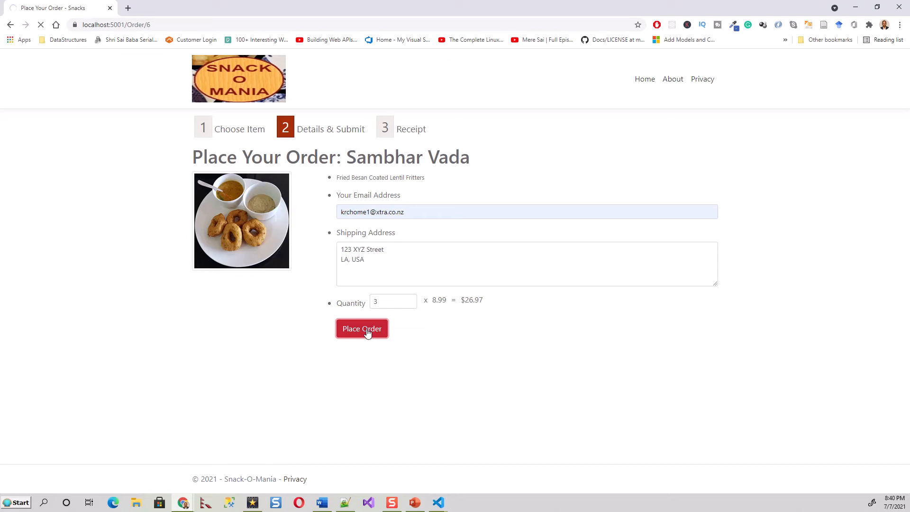
Let the Sambhar Vada order reach the Snack-O-Mania Order Confirmation page
{"action": "left_click", "coordinate": [362, 328]}
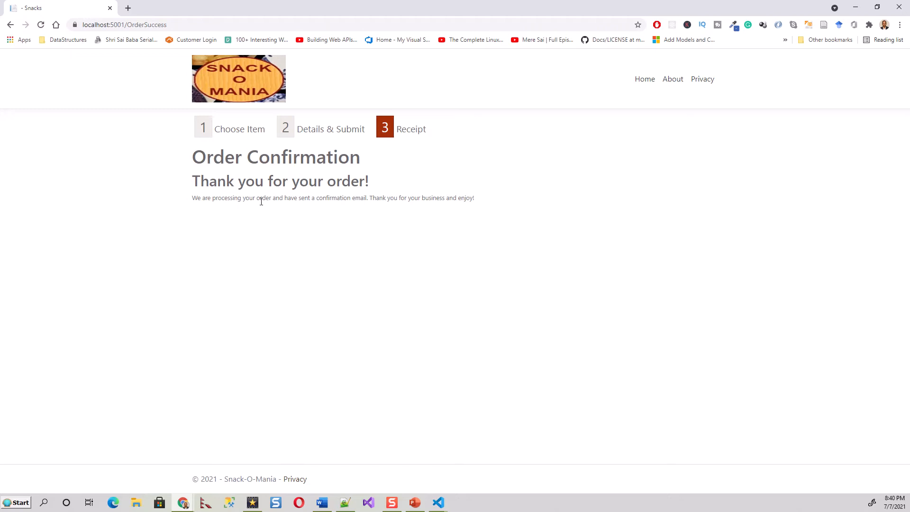
{"action": "mouse_move", "coordinate": [381, 208]}
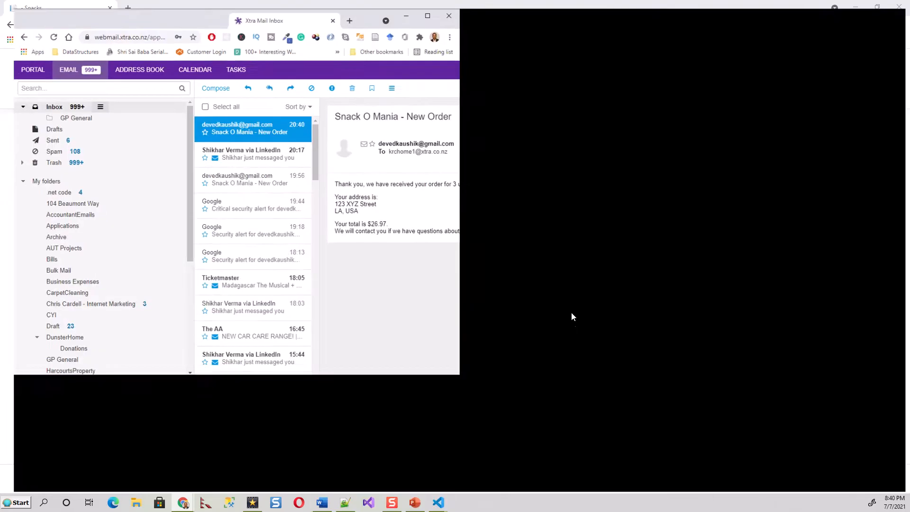
Maximize Xtra Mail to read the order email for 3 Sambhar Vada totalling $26.97
{"action": "left_click", "coordinate": [426, 15]}
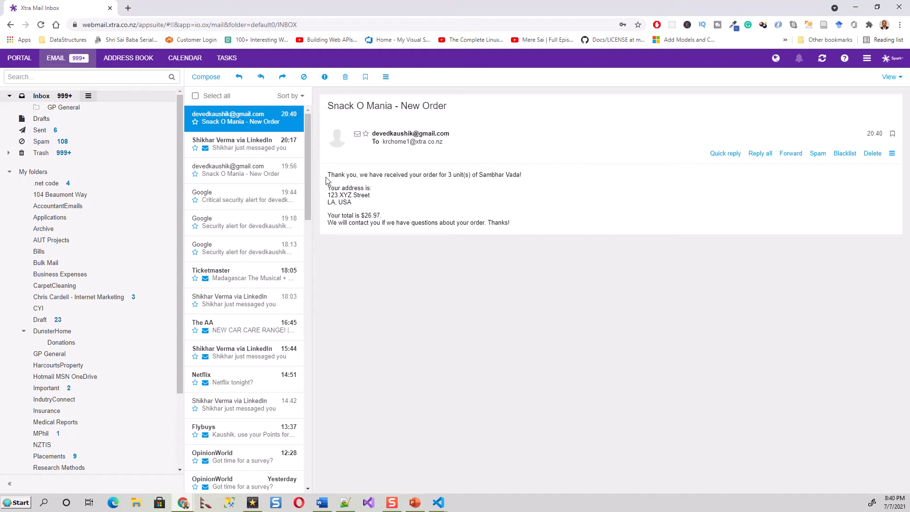
{"action": "mouse_move", "coordinate": [387, 141]}
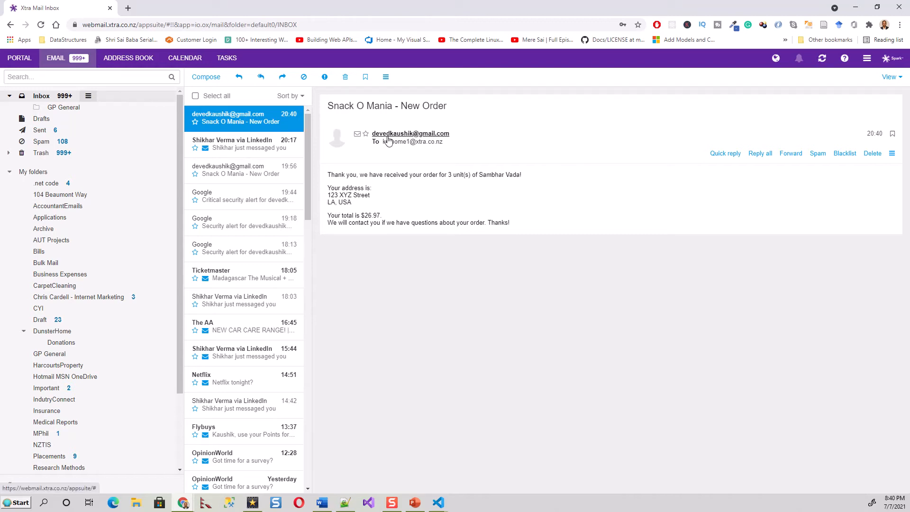
{"action": "mouse_move", "coordinate": [415, 161]}
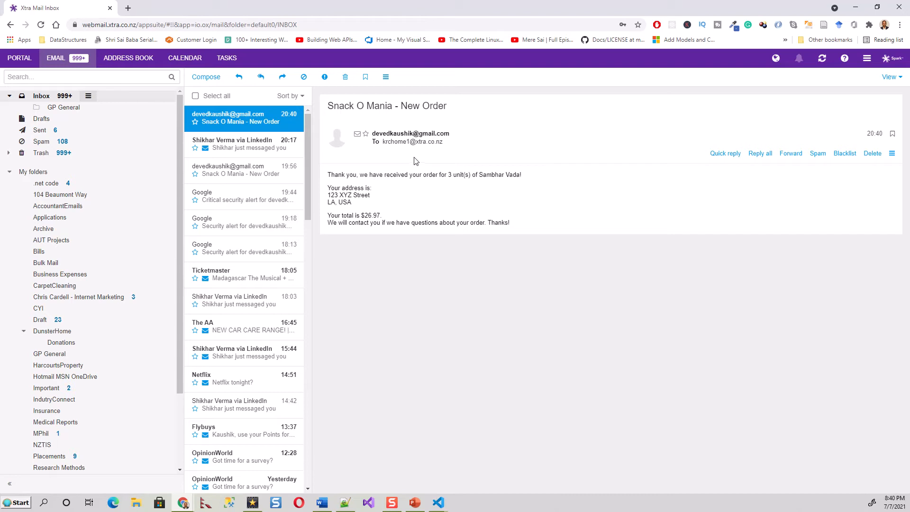
{"action": "mouse_move", "coordinate": [762, 51]}
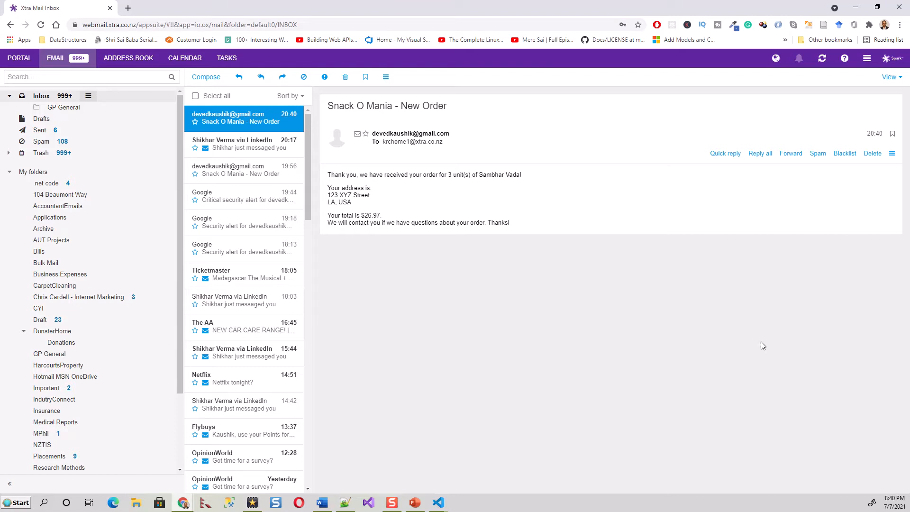
{"action": "mouse_move", "coordinate": [670, 342]}
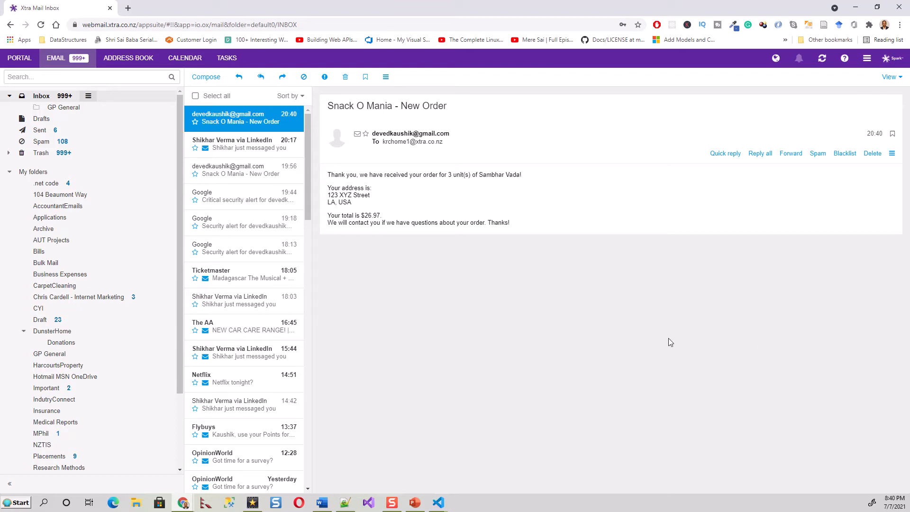
{"action": "mouse_move", "coordinate": [437, 502]}
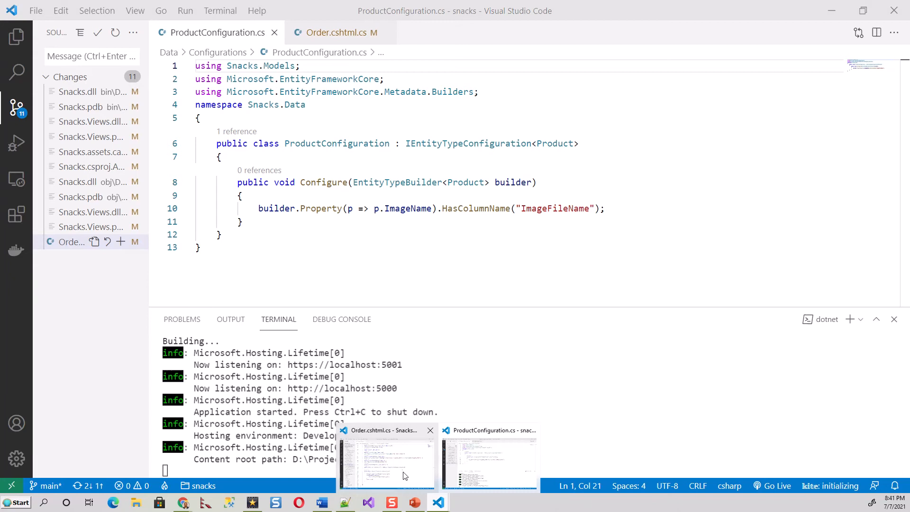
Bring up the Order.cshtml.cs - SnacksRazorPages window in VS Code
{"action": "left_click", "coordinate": [386, 462]}
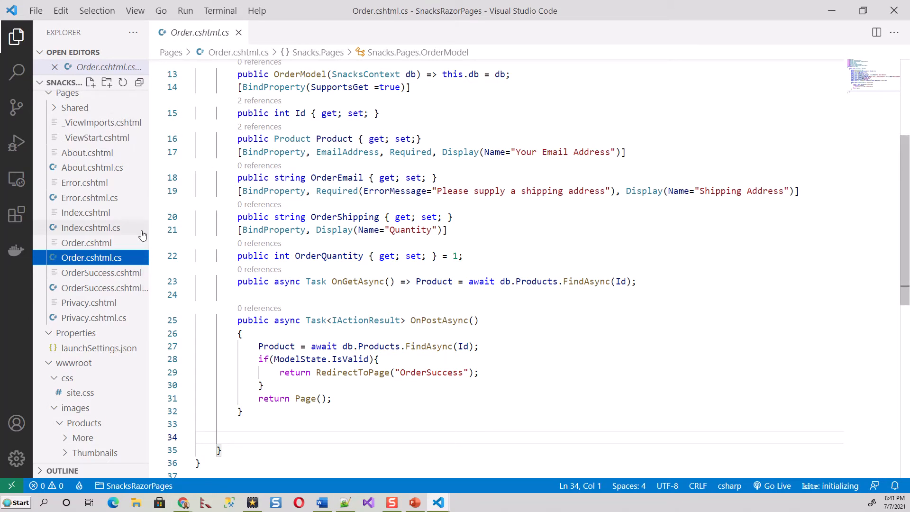
Open OrderSuccess.cshtml from the Explorer, review its markup, and save it
{"action": "left_click", "coordinate": [101, 272]}
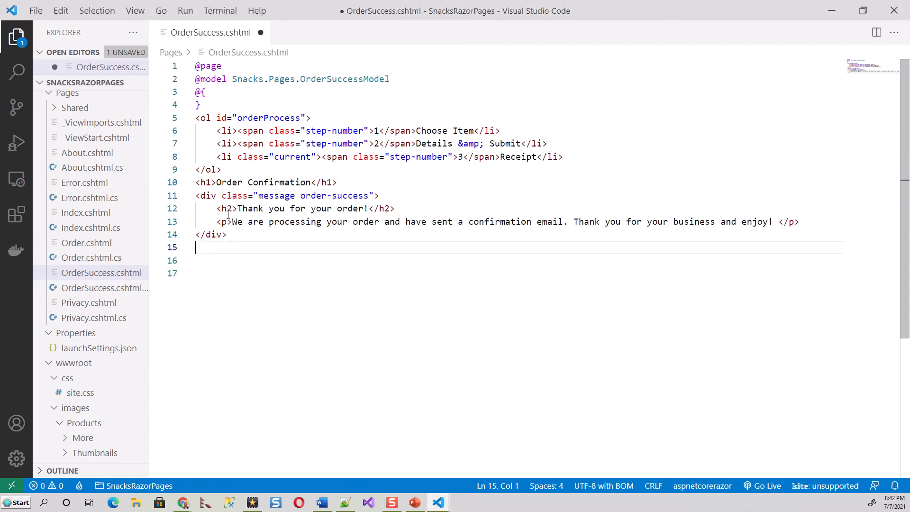
{"action": "key", "text": "ctrl+s"}
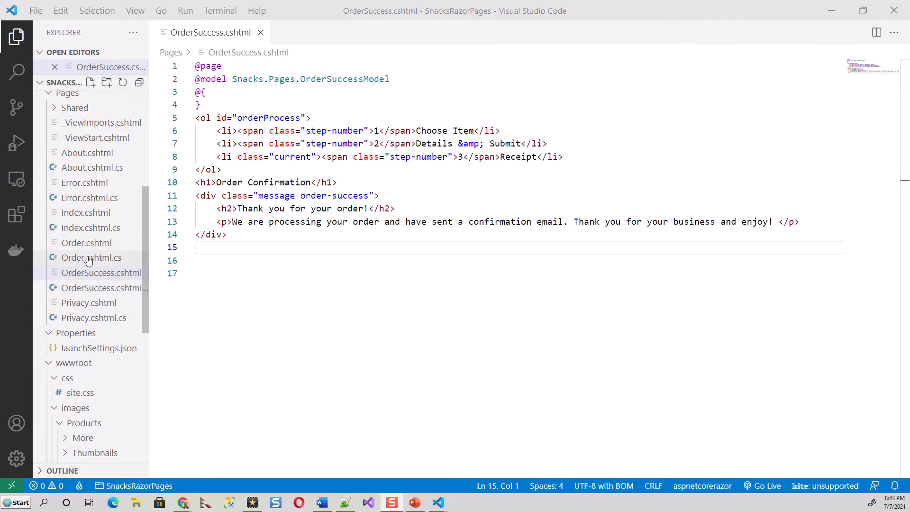
Add 'using System.Net.Mail;' to Order.cshtml.cs with IntelliSense completions
{"action": "left_click", "coordinate": [90, 257]}
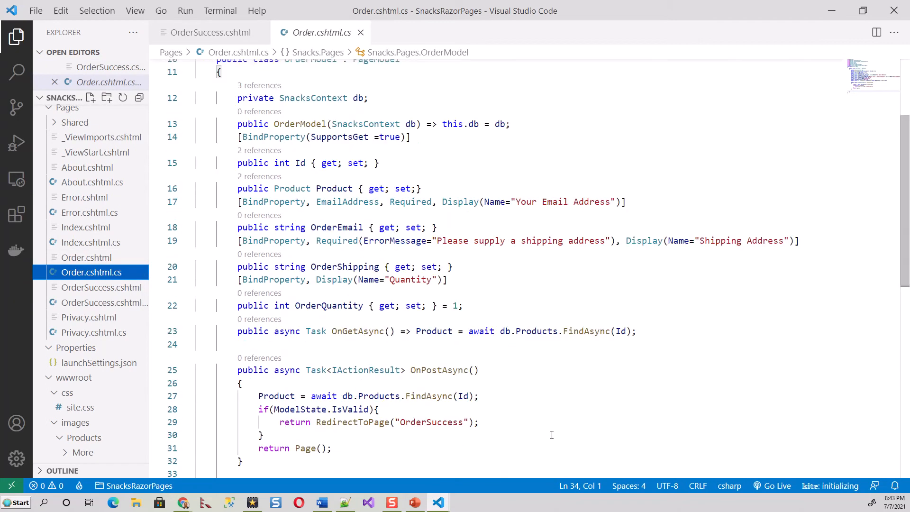
{"action": "scroll", "scroll_direction": "down", "scroll_amount": 3}
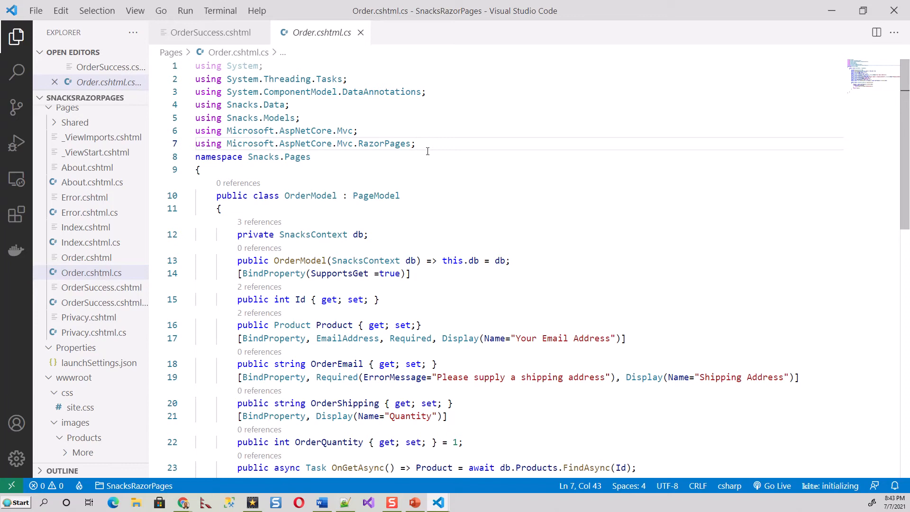
{"action": "type", "text": "us"}
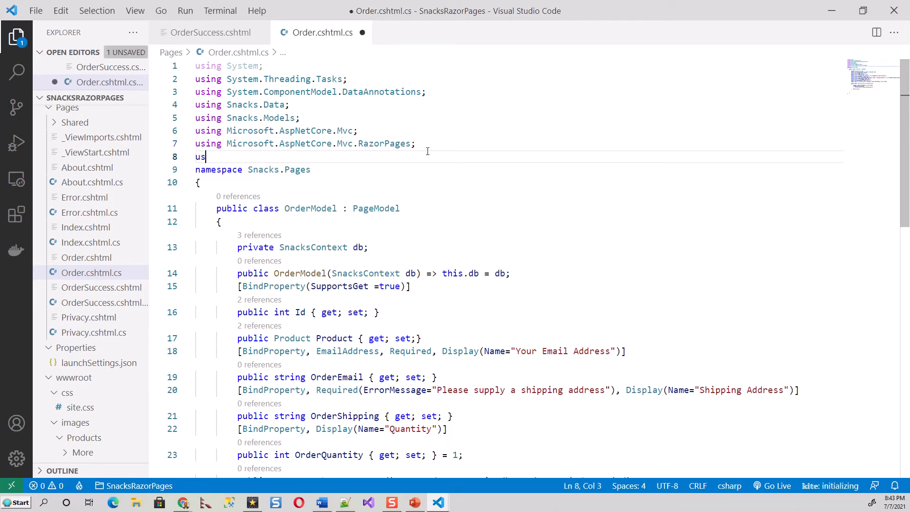
{"action": "type", "text": "\" \""}
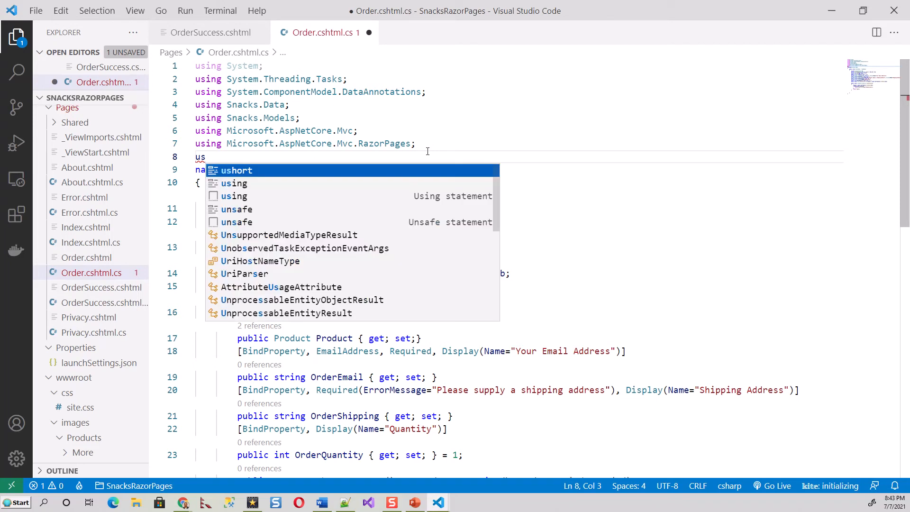
{"action": "key", "text": "Down"}
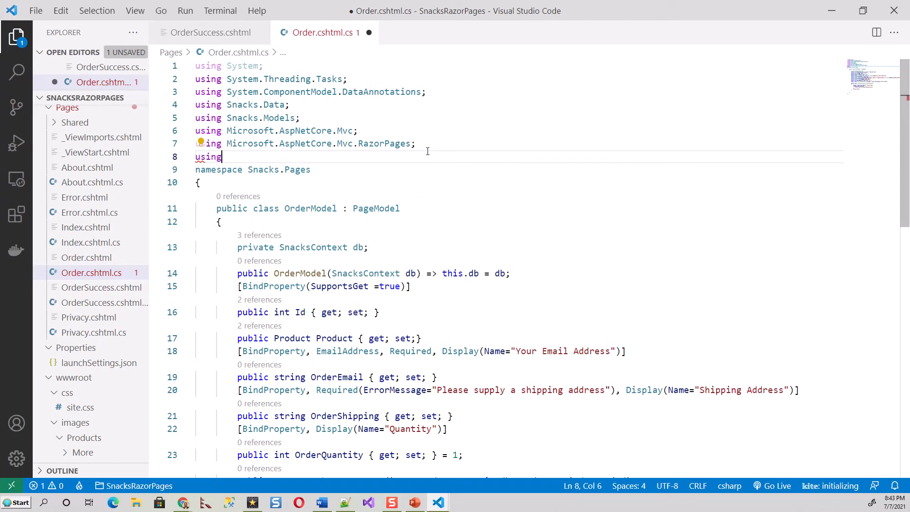
{"action": "type", "text": "Sys"}
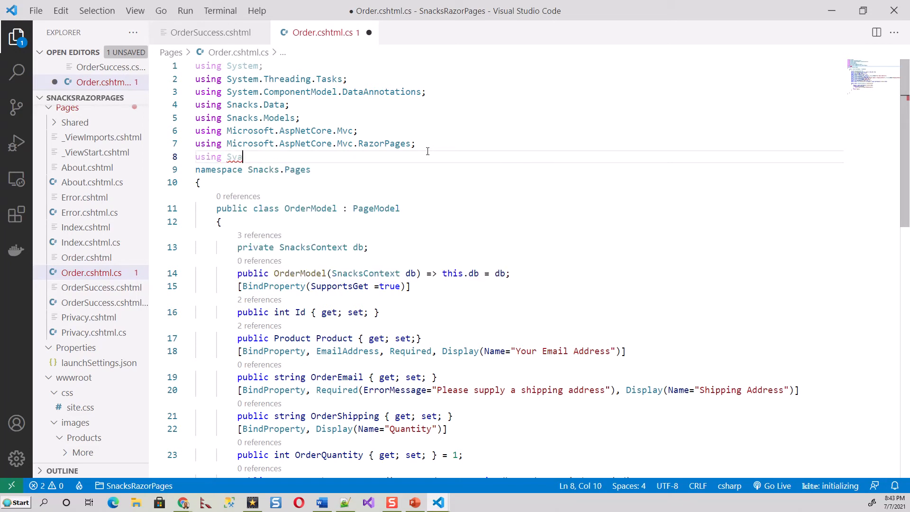
{"action": "key", "text": "Backspace"}
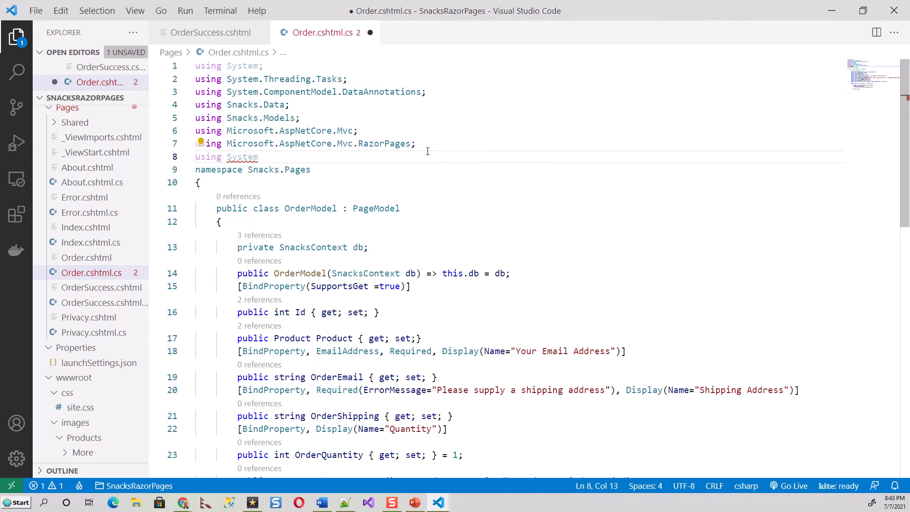
{"action": "type", "text": ".Ne"}
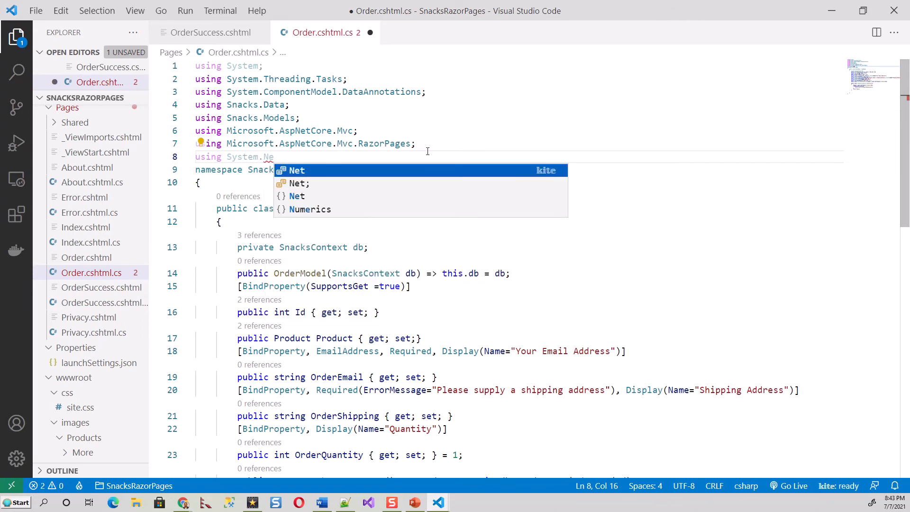
{"action": "type", "text": "t."}
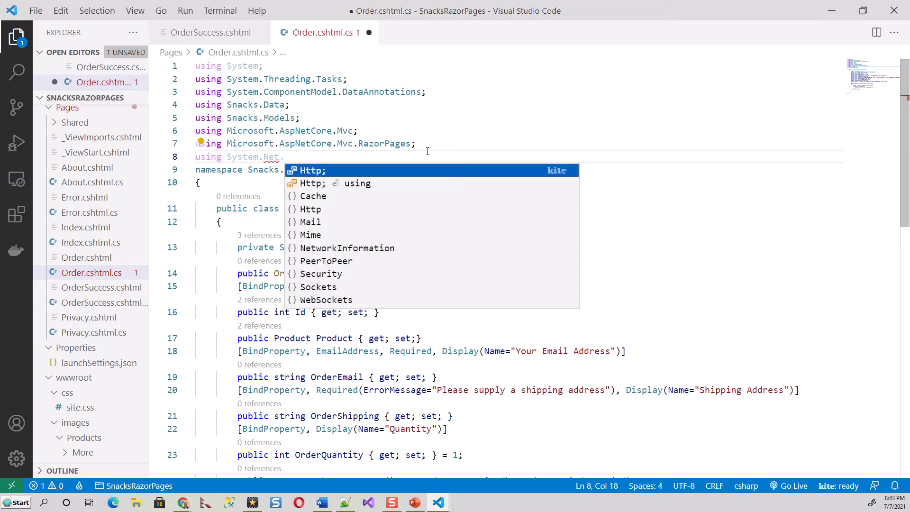
{"action": "type", "text": "M"}
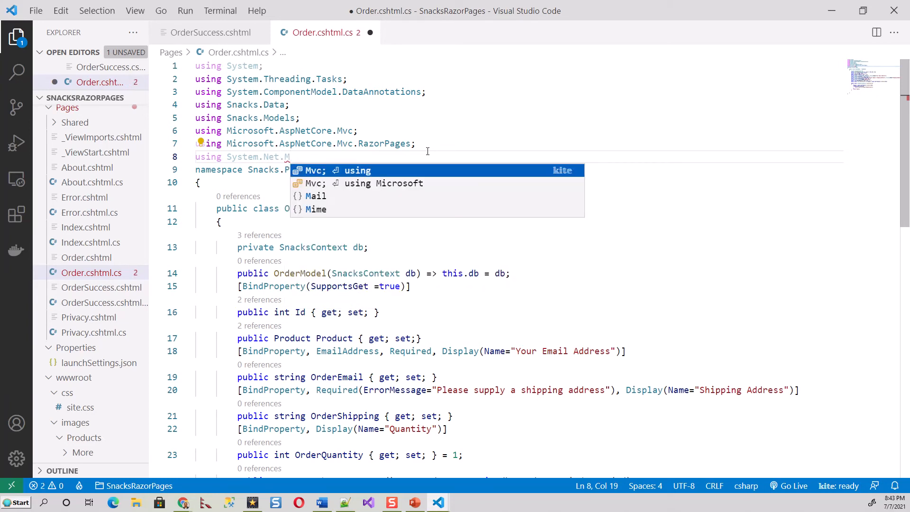
{"action": "type", "text": "ail"}
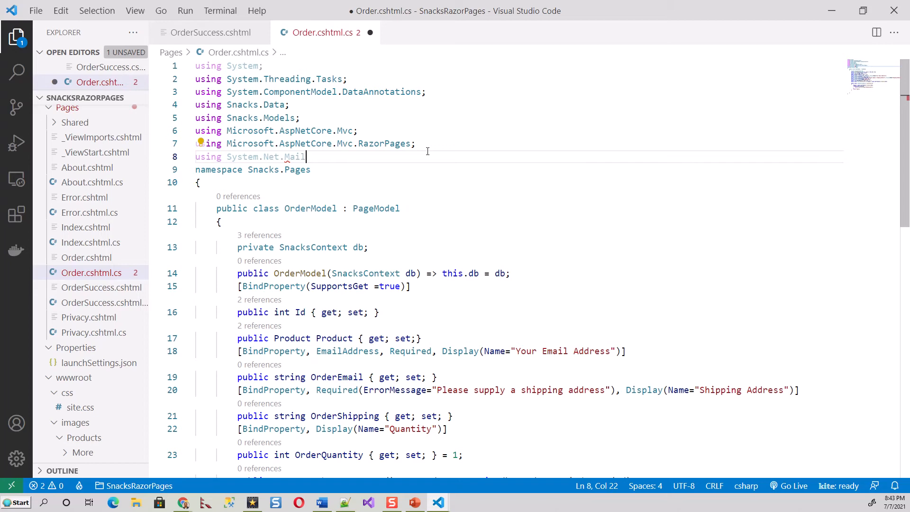
{"action": "type", "text": ";"}
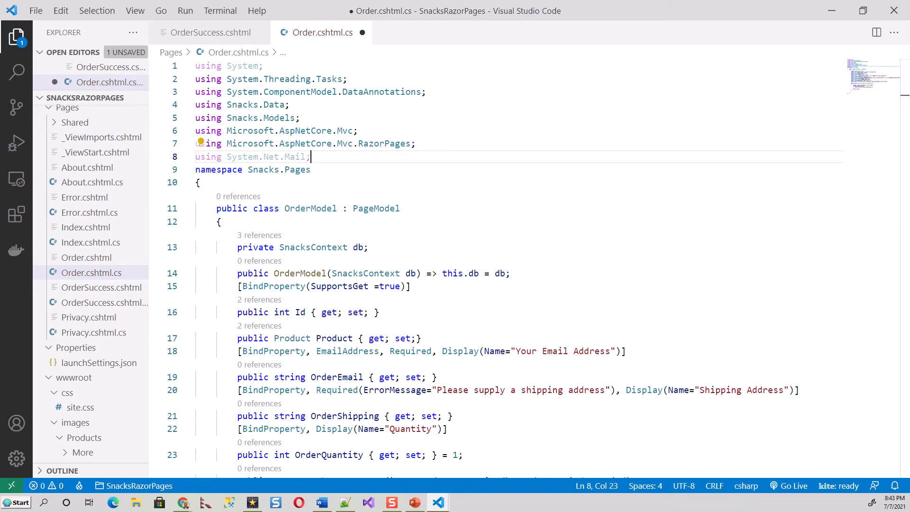
Remove 'return RedirectToPage("OrderSuccess");' from the valid-model if block
{"action": "scroll", "scroll_direction": "down", "scroll_amount": 3}
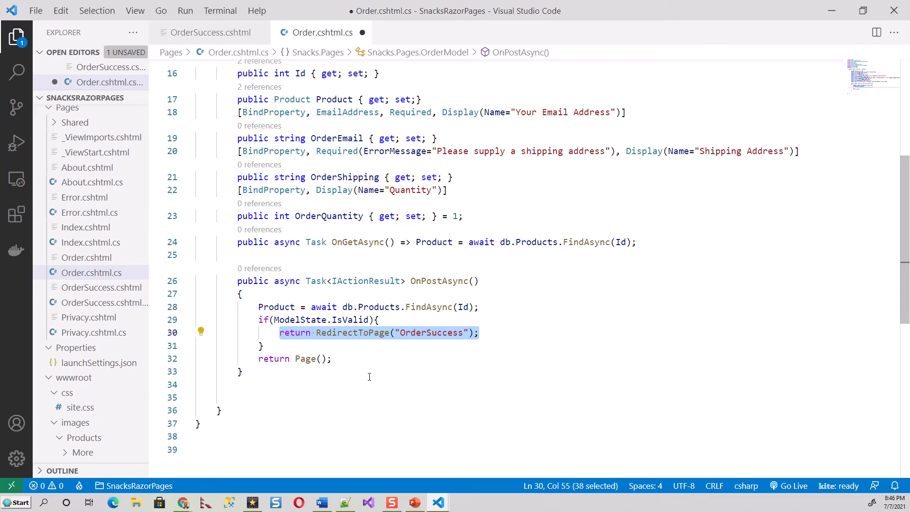
{"action": "key", "text": "Delete"}
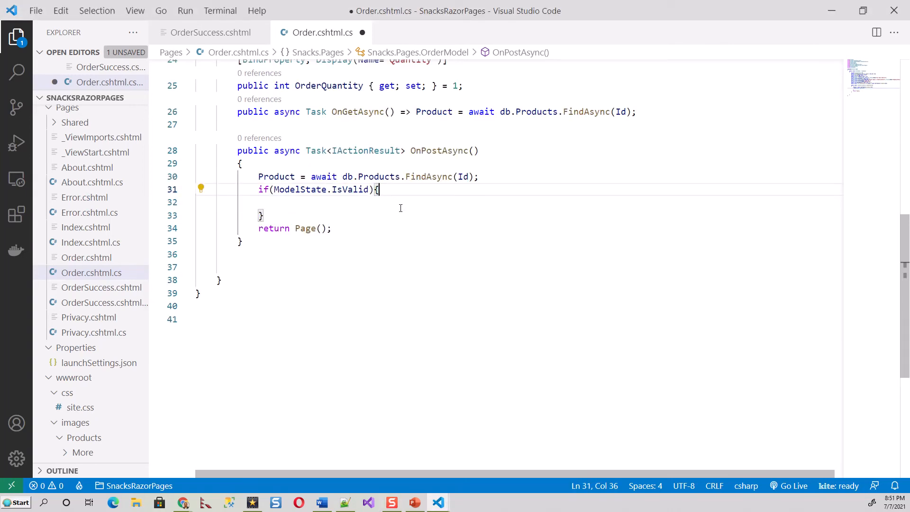
Paste the SmtpClient, NetworkCredential and MailMessage code plus the redirect, then review it
{"action": "key", "text": "Enter"}
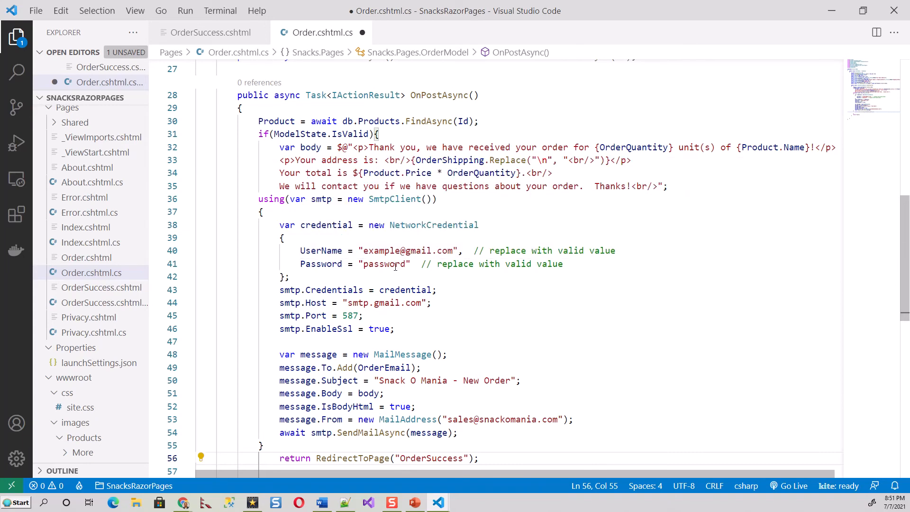
{"action": "mouse_move", "coordinate": [368, 290]}
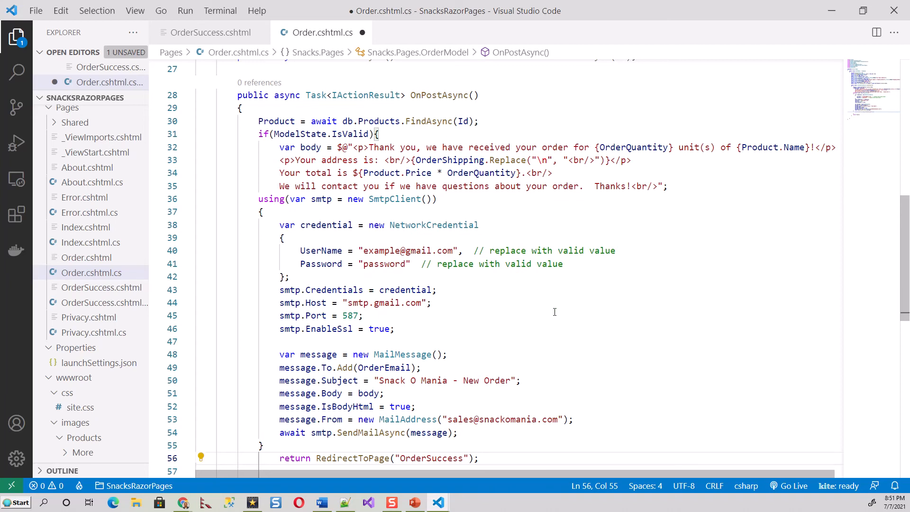
{"action": "scroll", "scroll_direction": "down", "scroll_amount": 3}
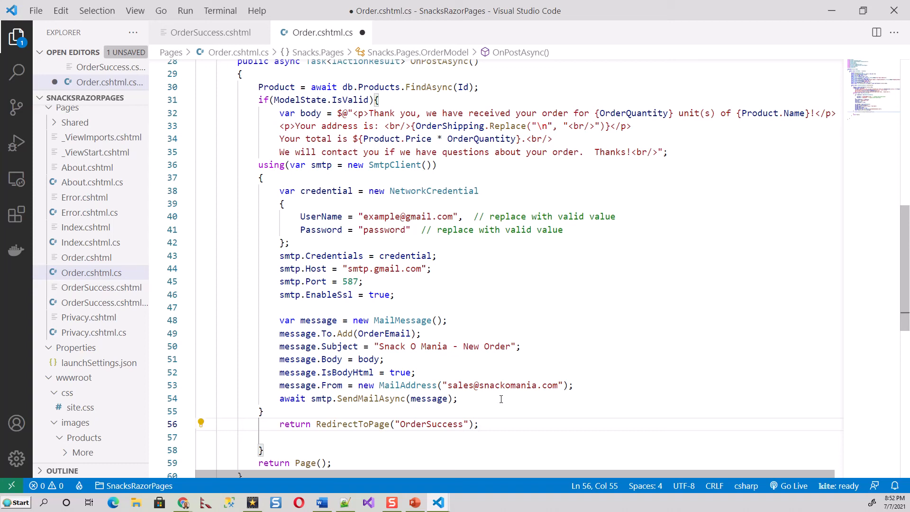
{"action": "mouse_move", "coordinate": [518, 405]}
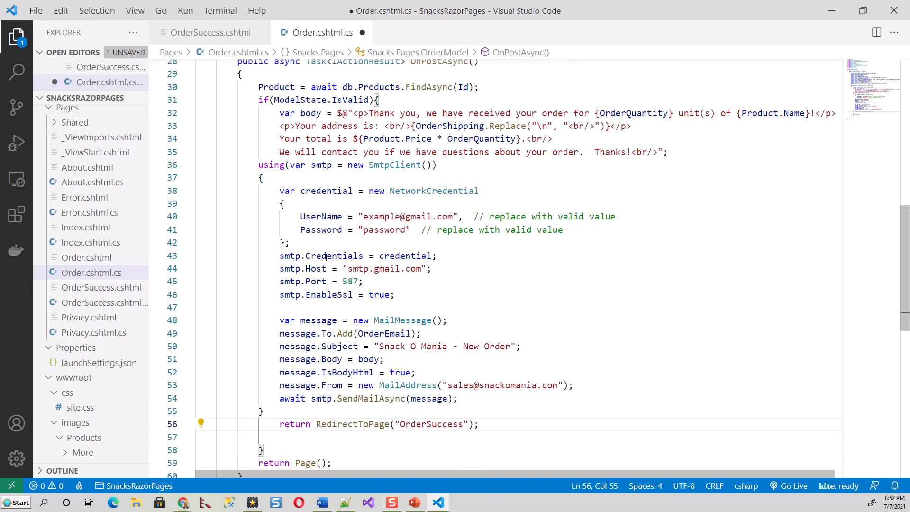
{"action": "scroll", "scroll_direction": "down", "scroll_amount": 3}
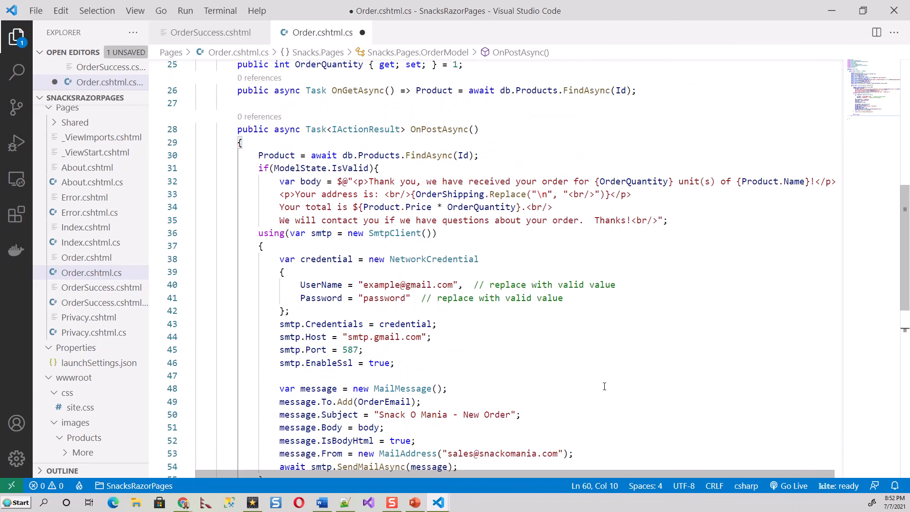
{"action": "scroll", "scroll_direction": "down", "scroll_amount": 3}
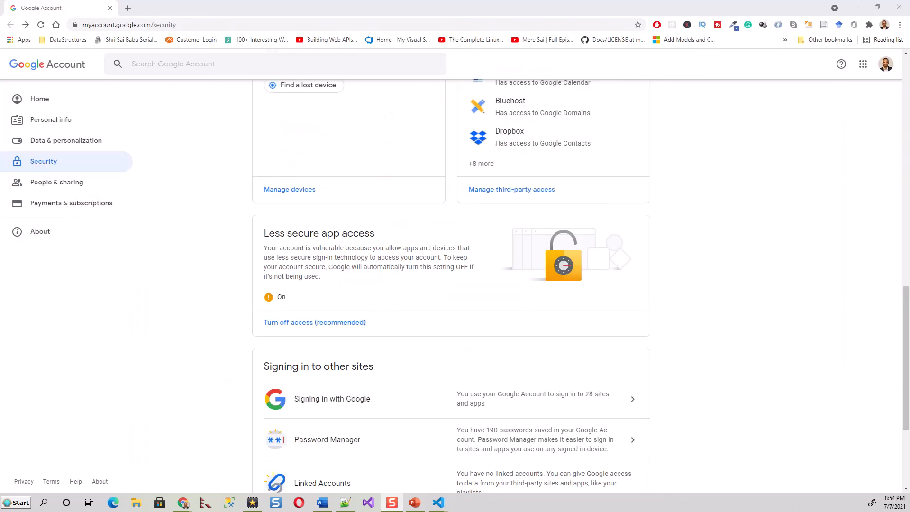
{"action": "mouse_move", "coordinate": [44, 161]}
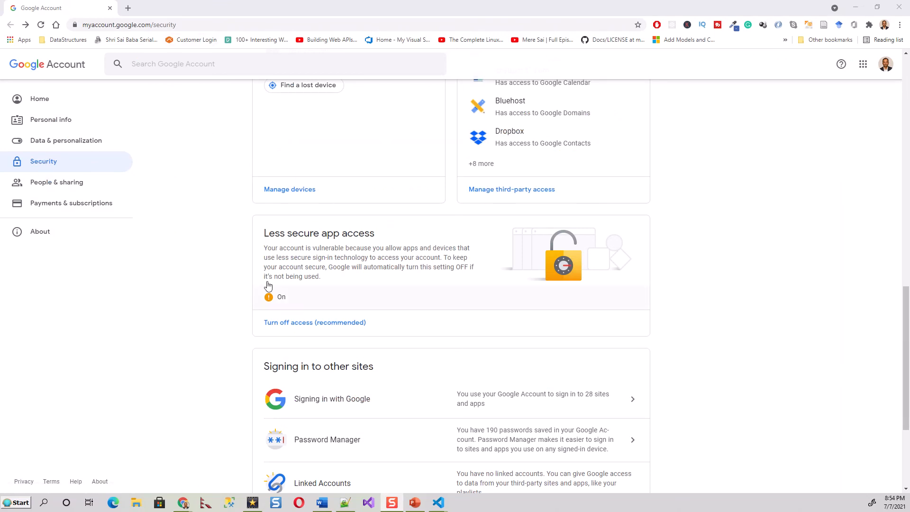
{"action": "mouse_move", "coordinate": [295, 317]}
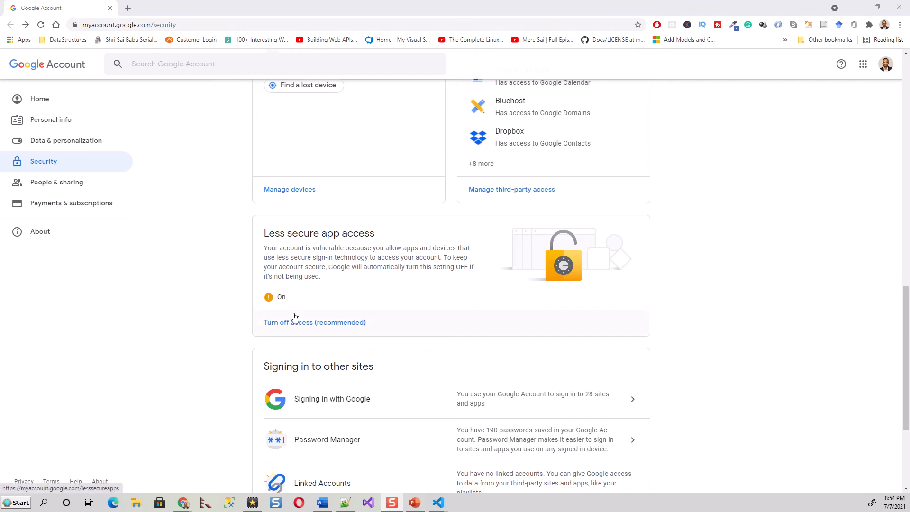
{"action": "mouse_move", "coordinate": [293, 338]}
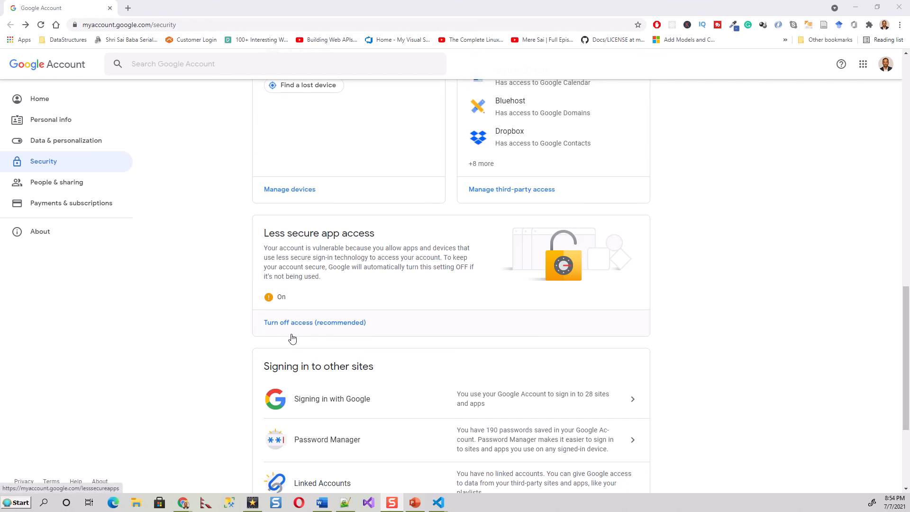
{"action": "mouse_move", "coordinate": [266, 339]}
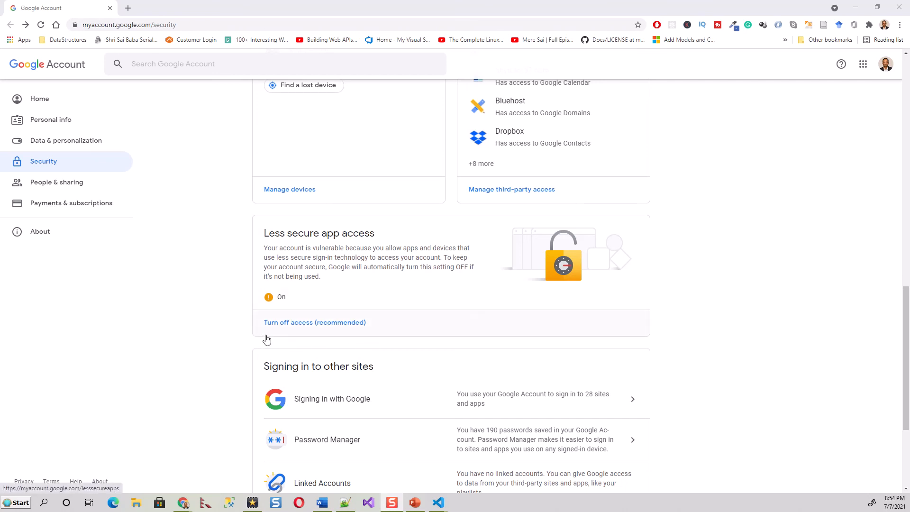
{"action": "mouse_move", "coordinate": [371, 259]}
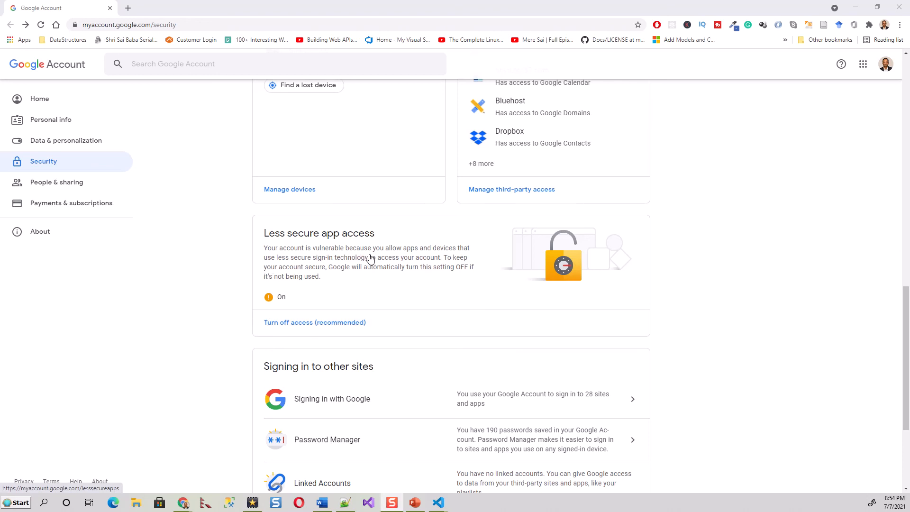
{"action": "mouse_move", "coordinate": [365, 262]}
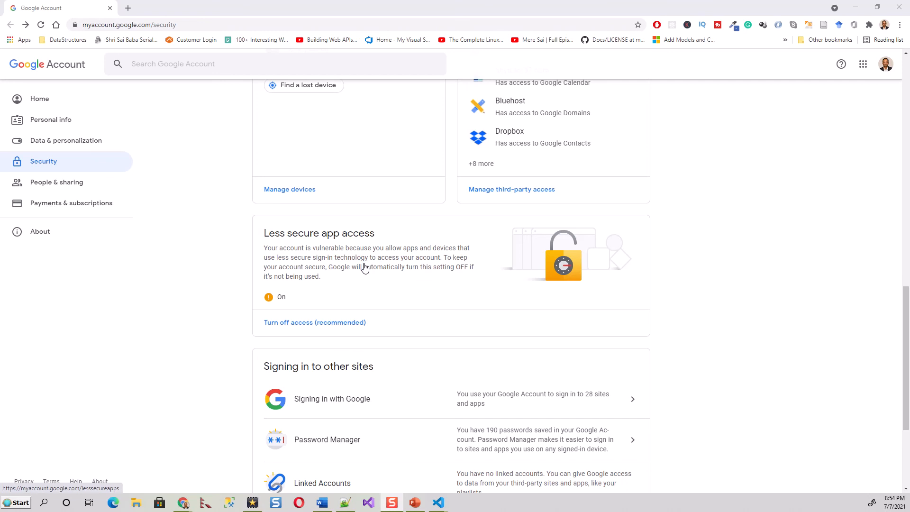
{"action": "mouse_move", "coordinate": [227, 296]}
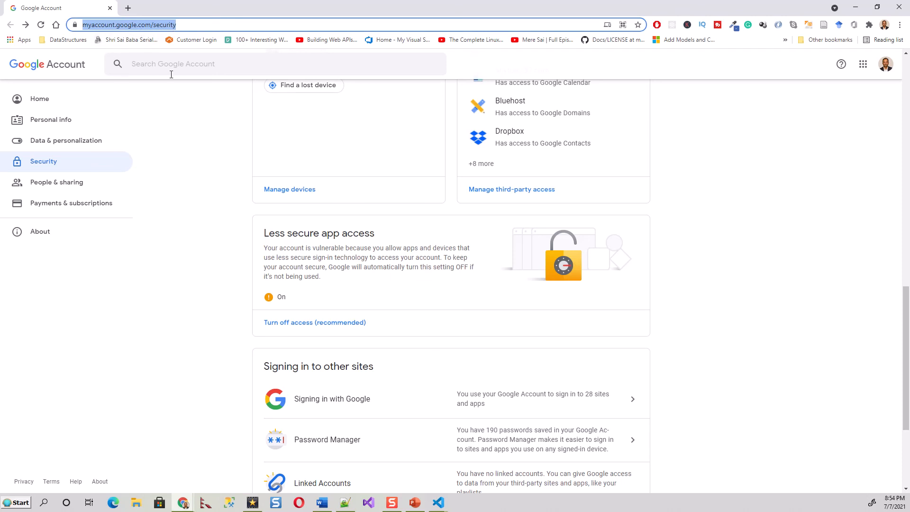
{"action": "mouse_move", "coordinate": [900, 7]}
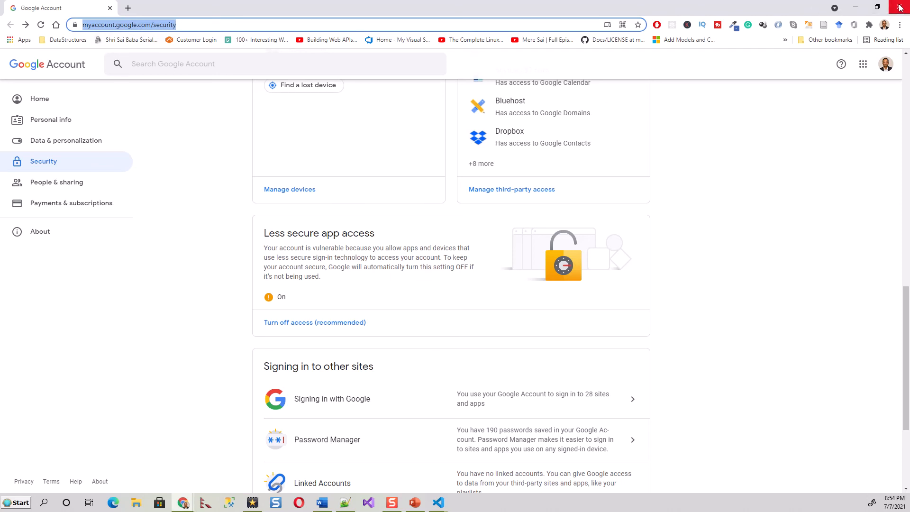
{"action": "mouse_move", "coordinate": [315, 323]}
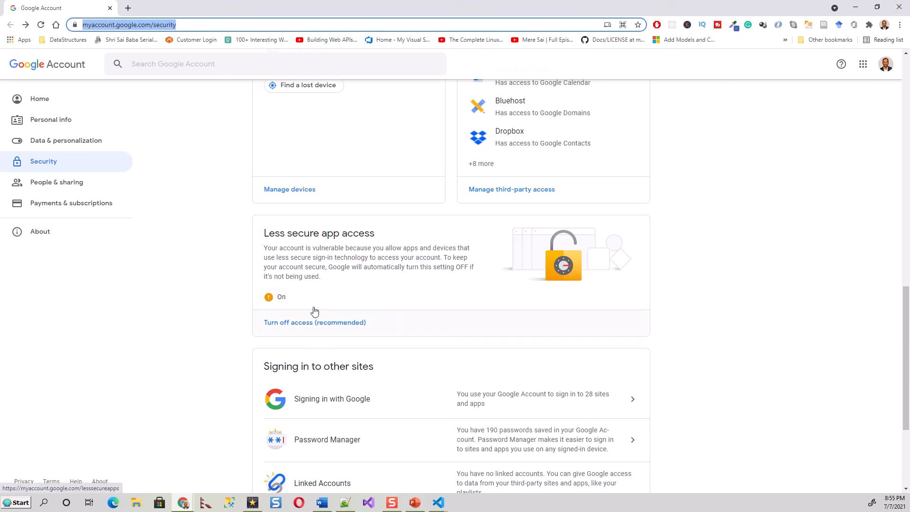
{"action": "mouse_move", "coordinate": [307, 332]}
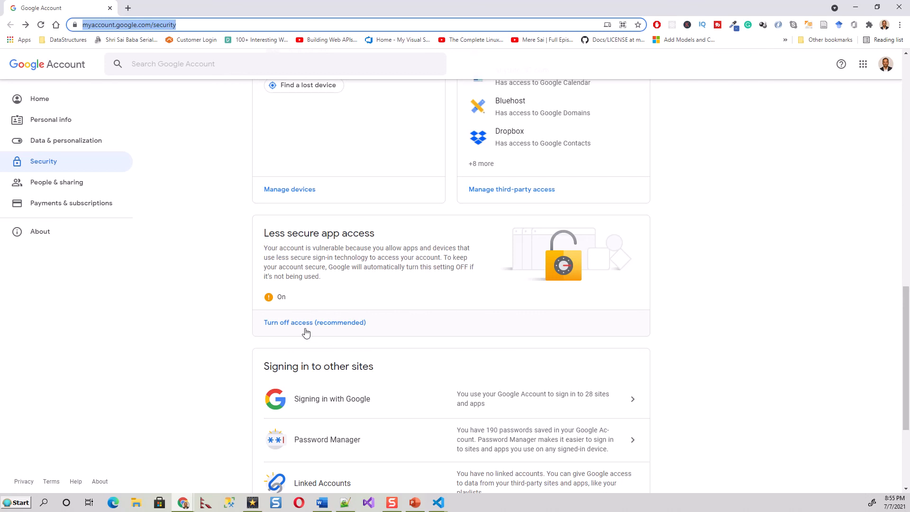
Choose 'Turn off access (recommended)' and switch 'Allow less secure apps' off
{"action": "left_click", "coordinate": [315, 322]}
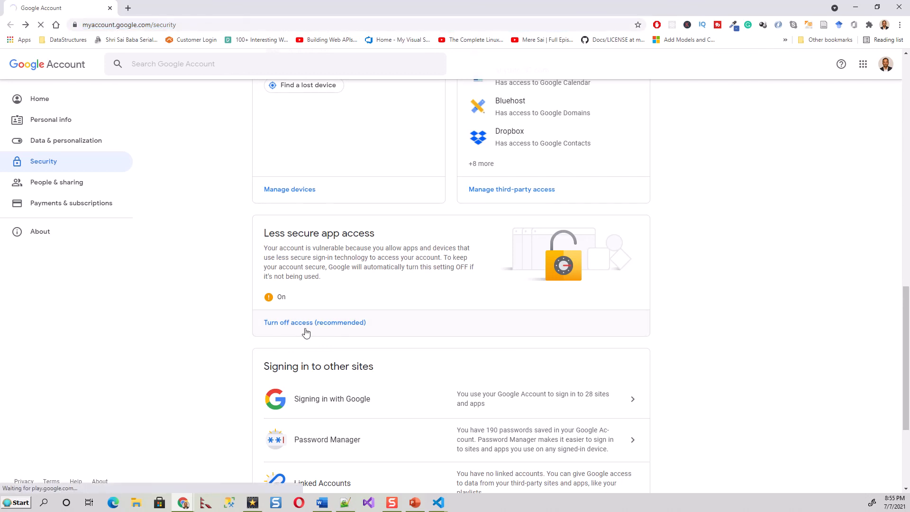
{"action": "left_click", "coordinate": [315, 322]}
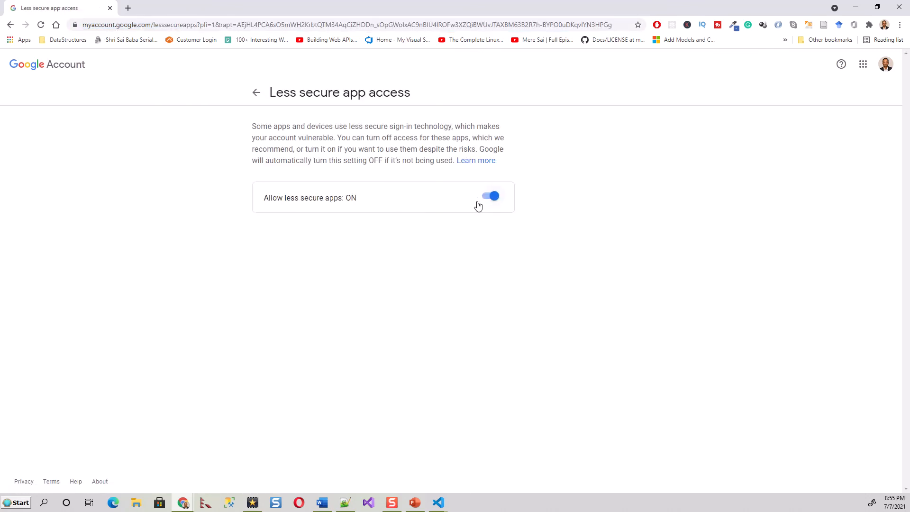
{"action": "left_click", "coordinate": [491, 197]}
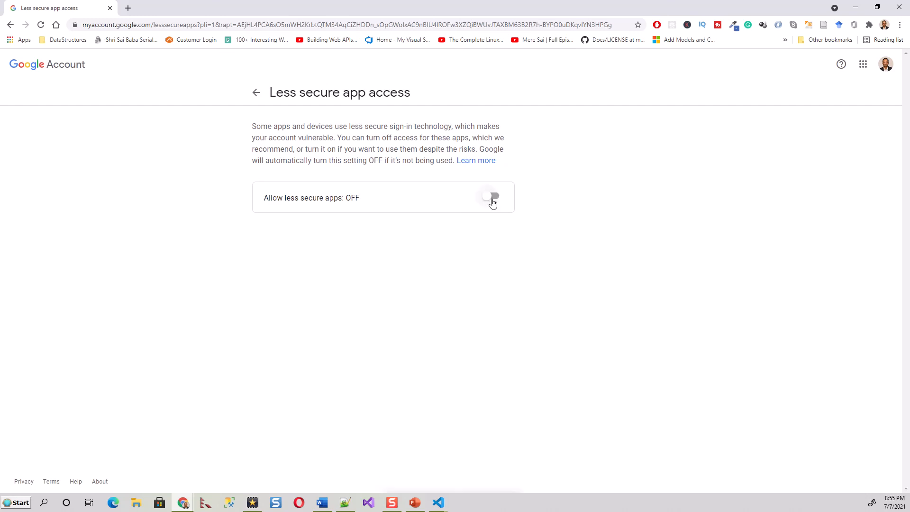
{"action": "left_click", "coordinate": [491, 198]}
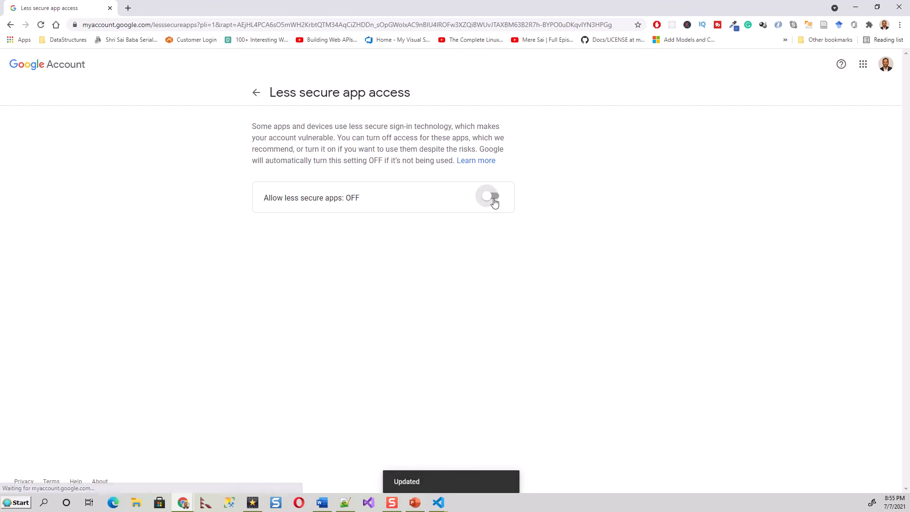